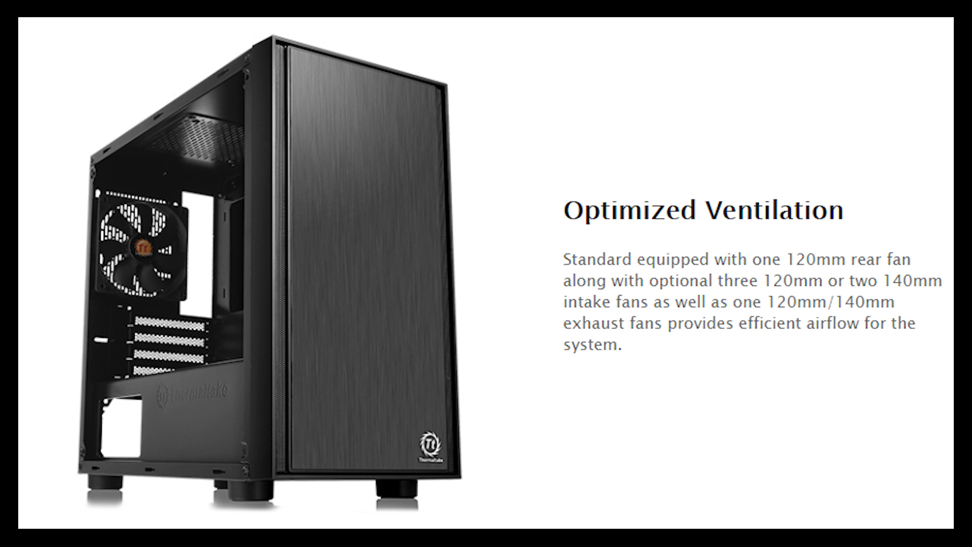
pyautogui.scroll(-3)
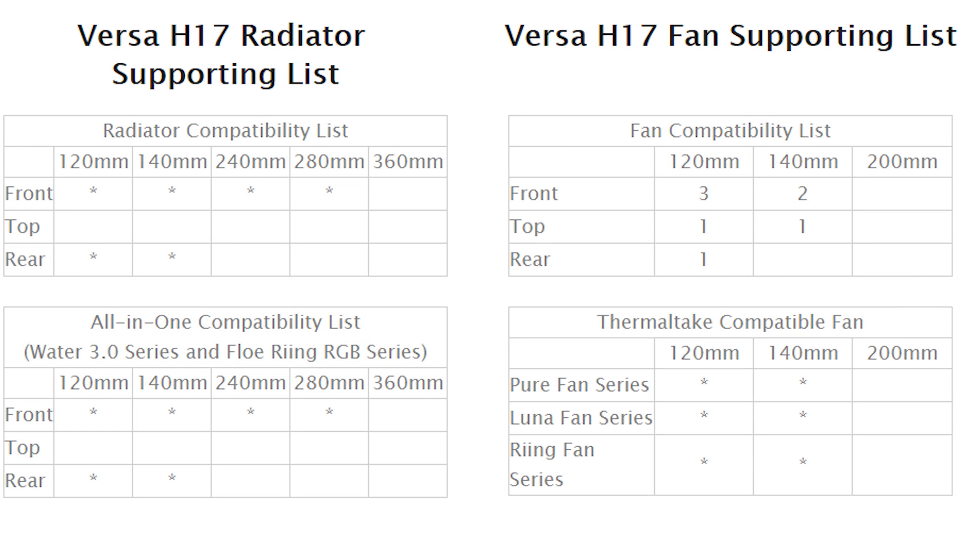